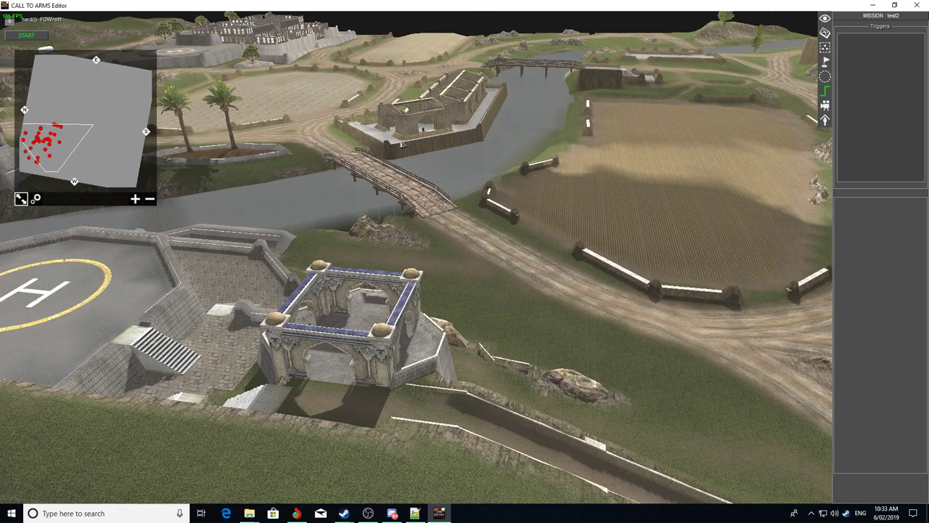
# Load test2.mi and infantry_grm.mi from the map\ambush folder into Notepad++.
pyautogui.click(249, 514)
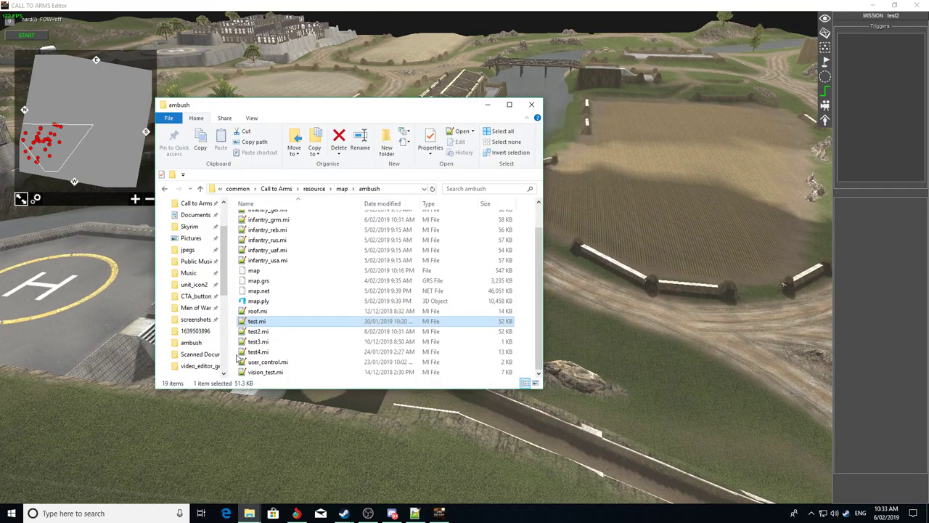
pyautogui.moveTo(224, 331)
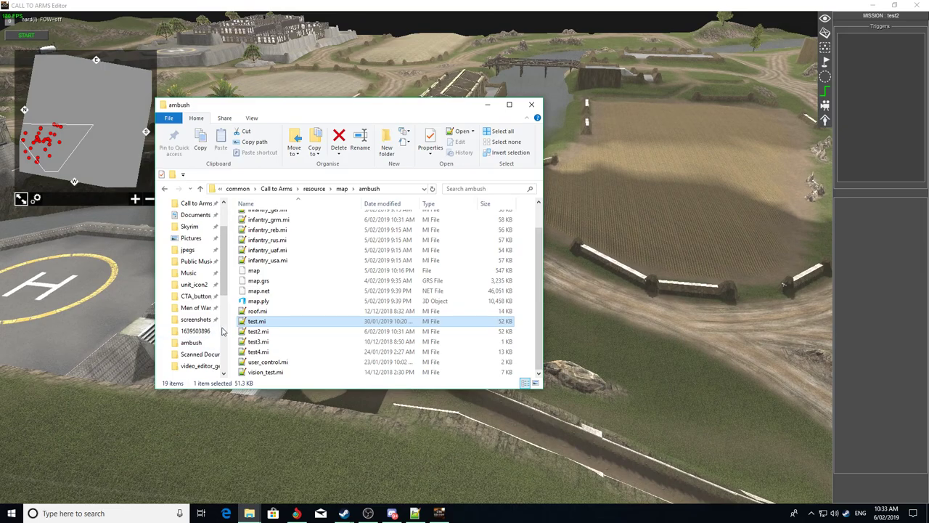
pyautogui.click(259, 331)
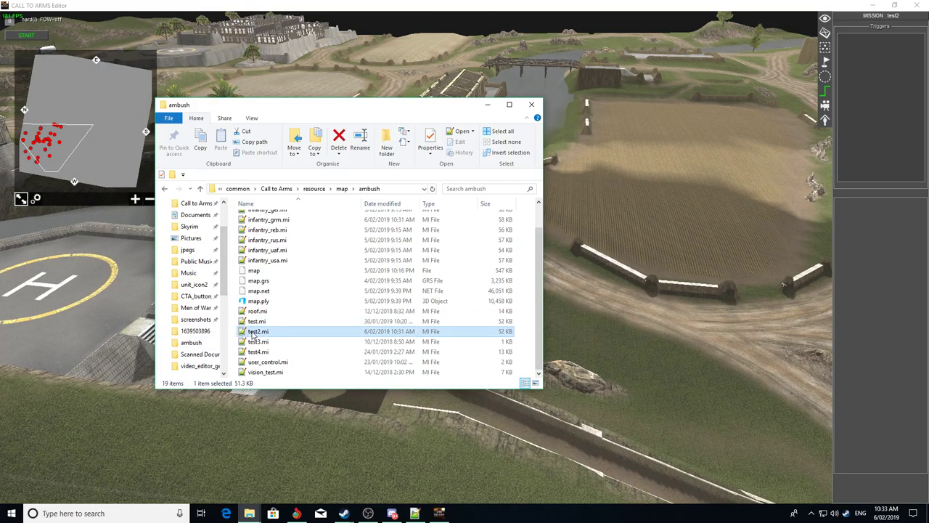
pyautogui.doubleClick(258, 331)
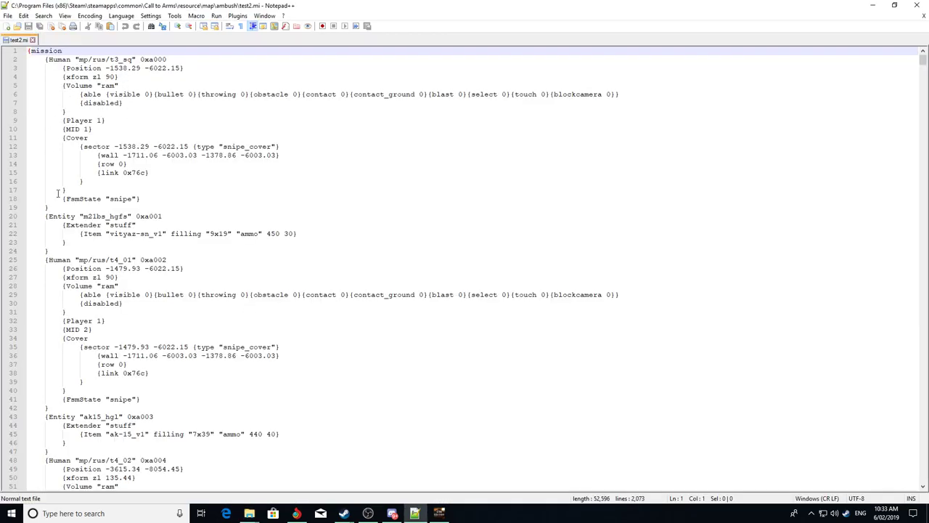
pyautogui.click(250, 514)
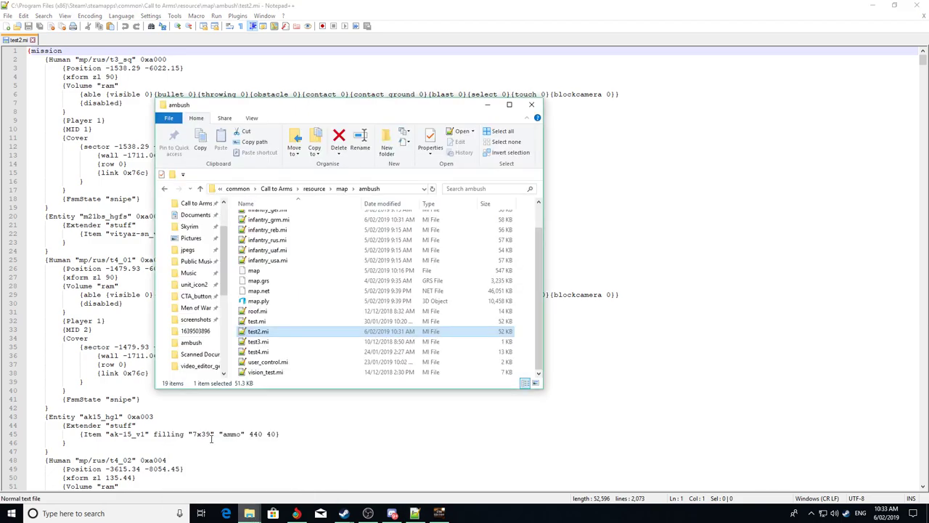
pyautogui.scroll(3)
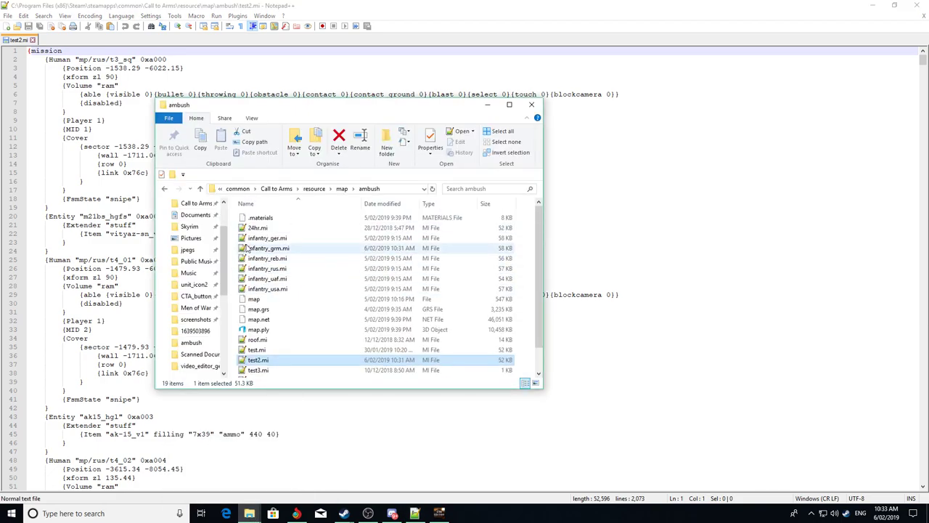
pyautogui.doubleClick(267, 247)
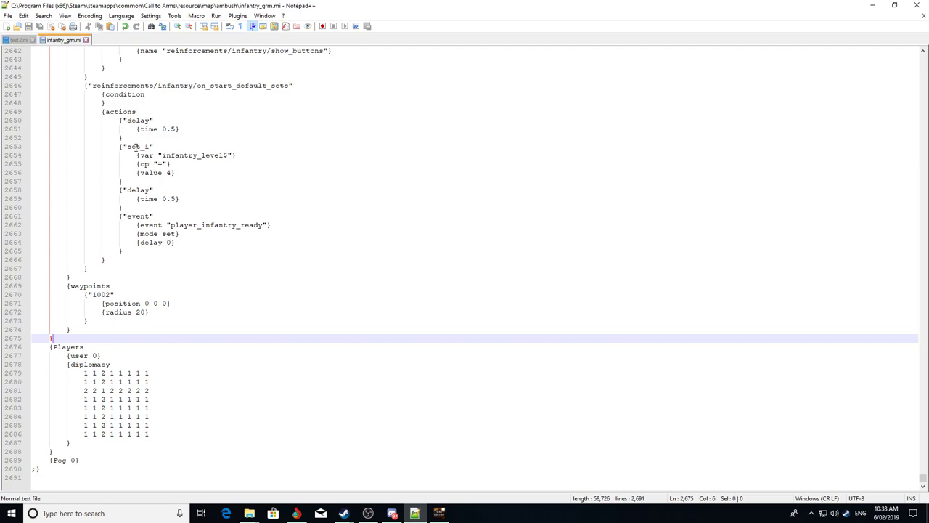
# Bring up the test2 mission at its first line, ready for a new line after the mission opening.
pyautogui.click(16, 39)
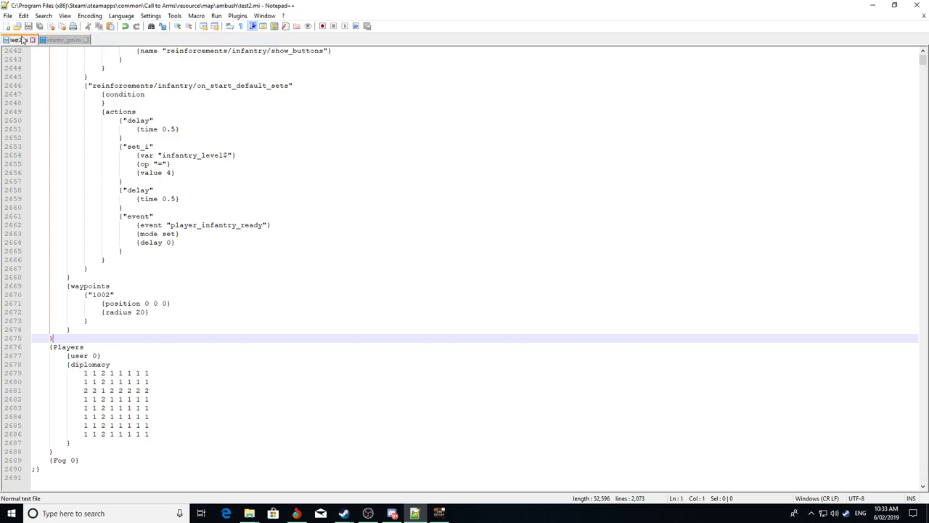
pyautogui.press('ctrl+Home')
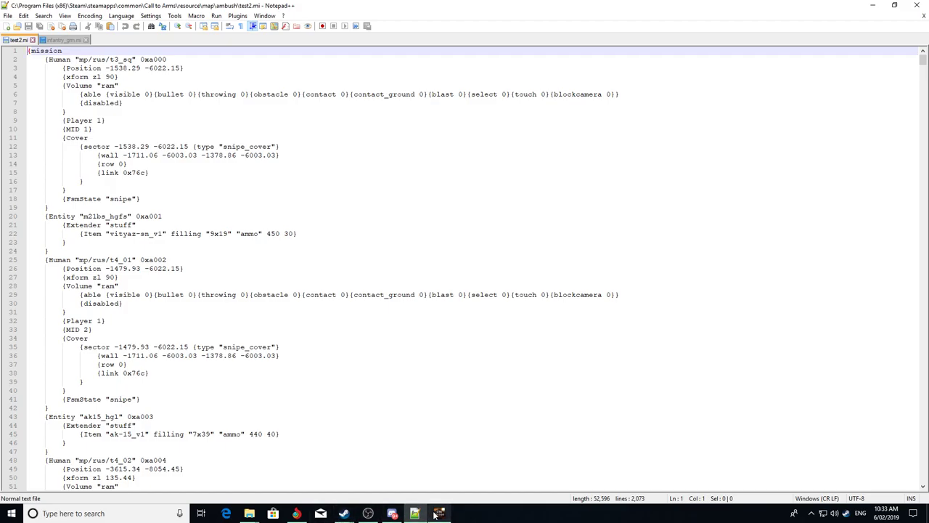
pyautogui.click(439, 514)
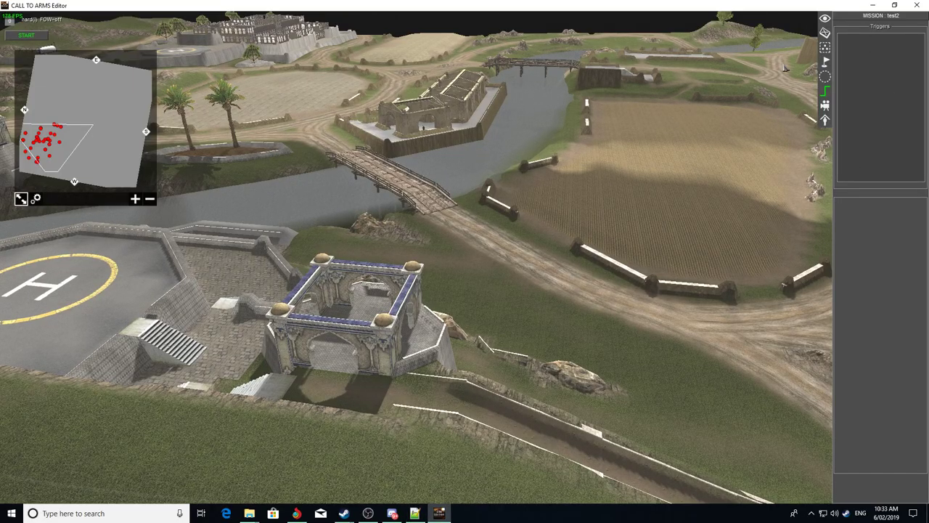
pyautogui.click(438, 514)
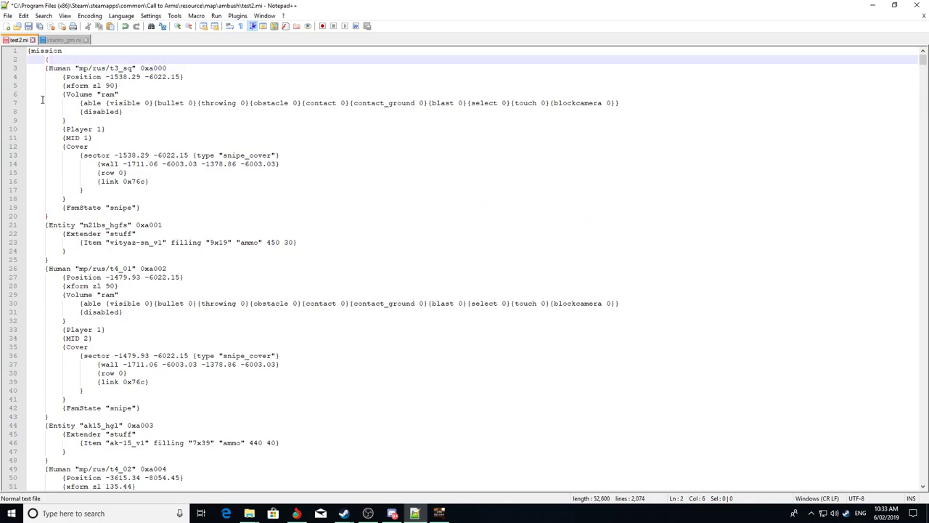
# Add an include line for infantry_grm.mi at the top of the test2 mission.
pyautogui.write('include "')
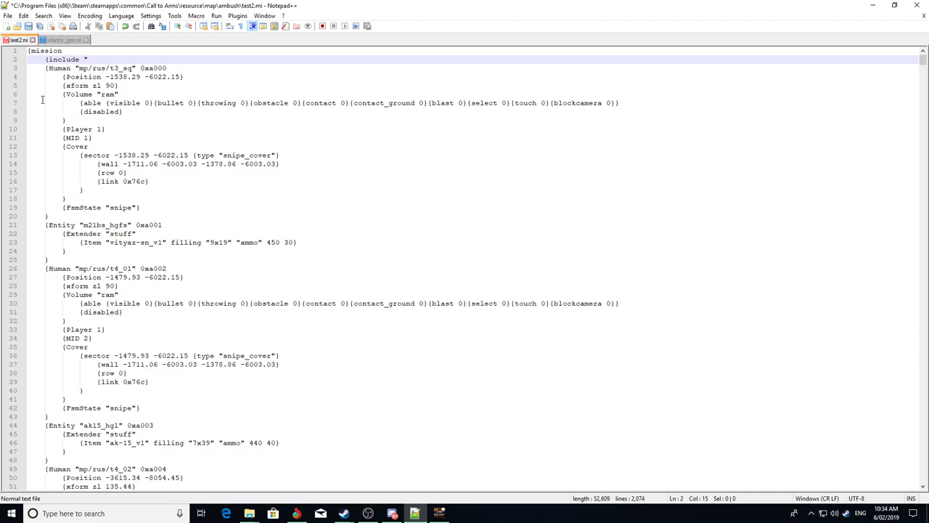
pyautogui.write('infantr')
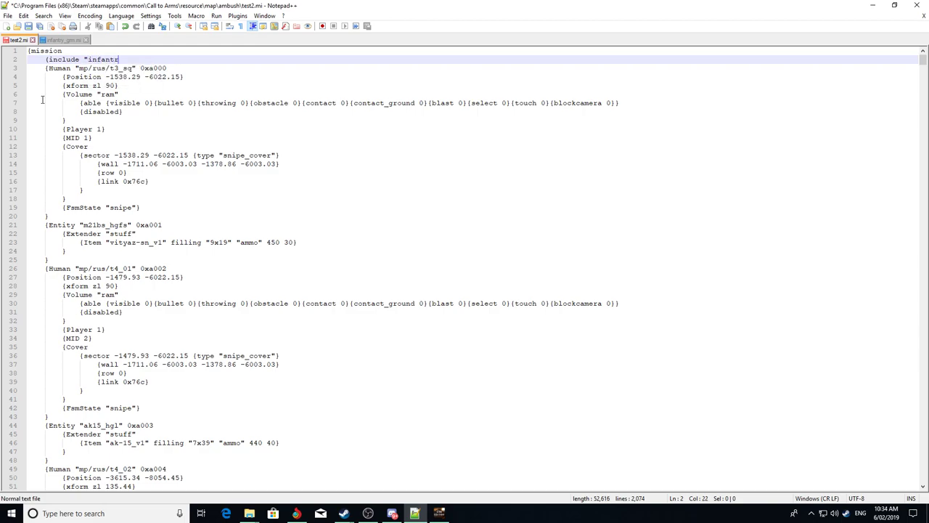
pyautogui.write('_')
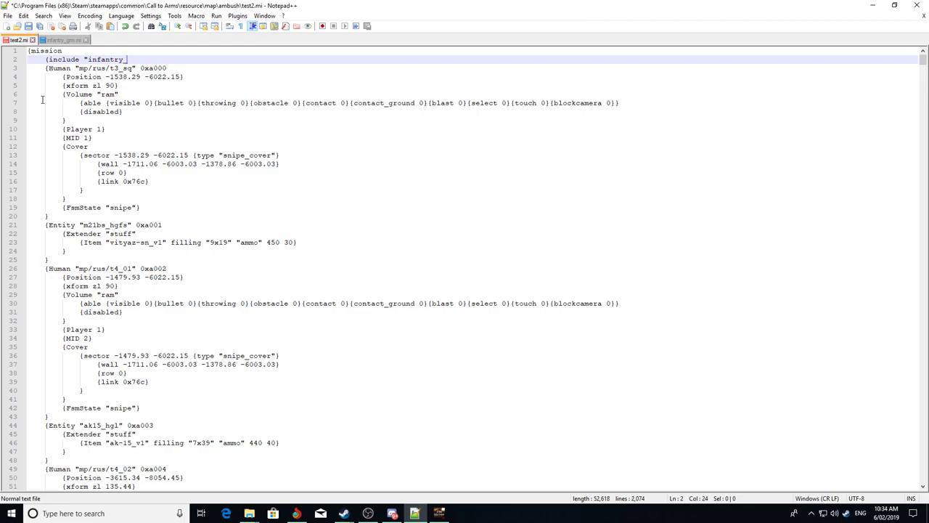
pyautogui.write('grm')
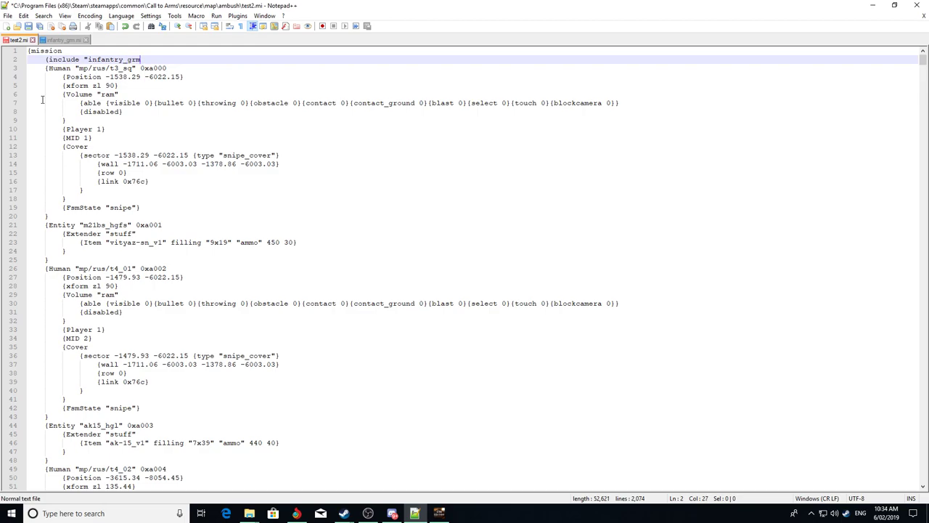
pyautogui.write('.ml')
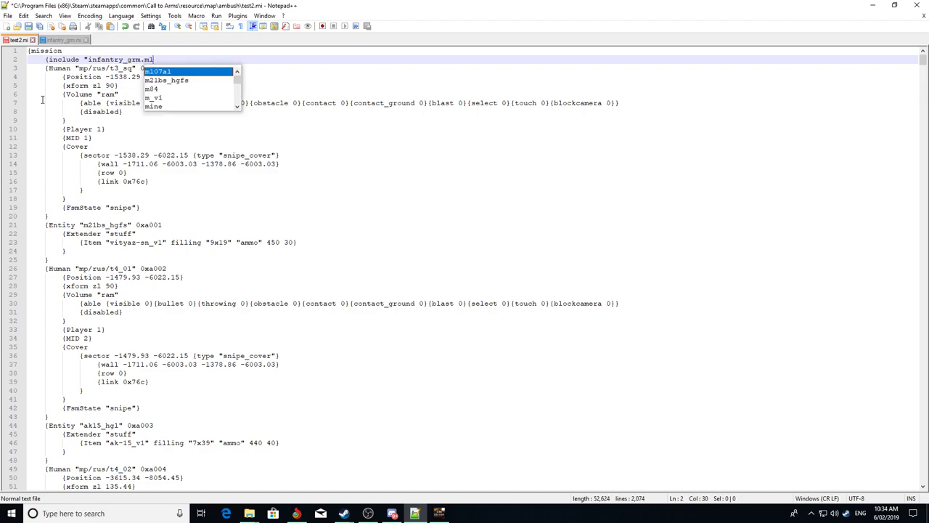
pyautogui.write('i')
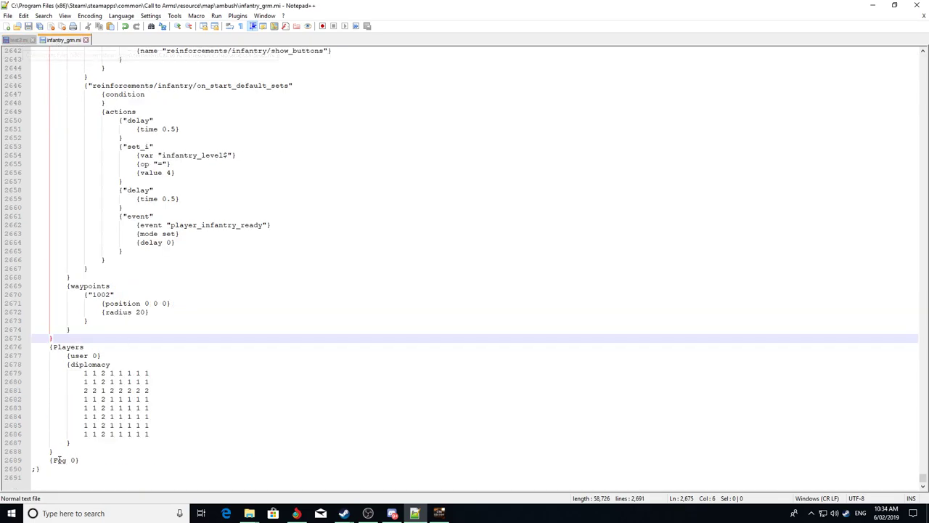
# Jump back to the top of the infantry_grm script and return to the mission editor.
pyautogui.scroll(3)
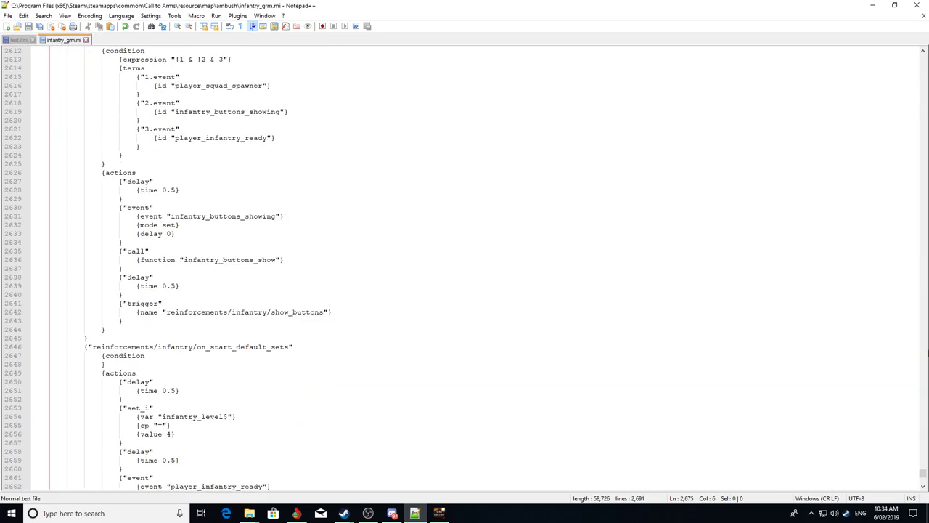
pyautogui.press('ctrl+Home')
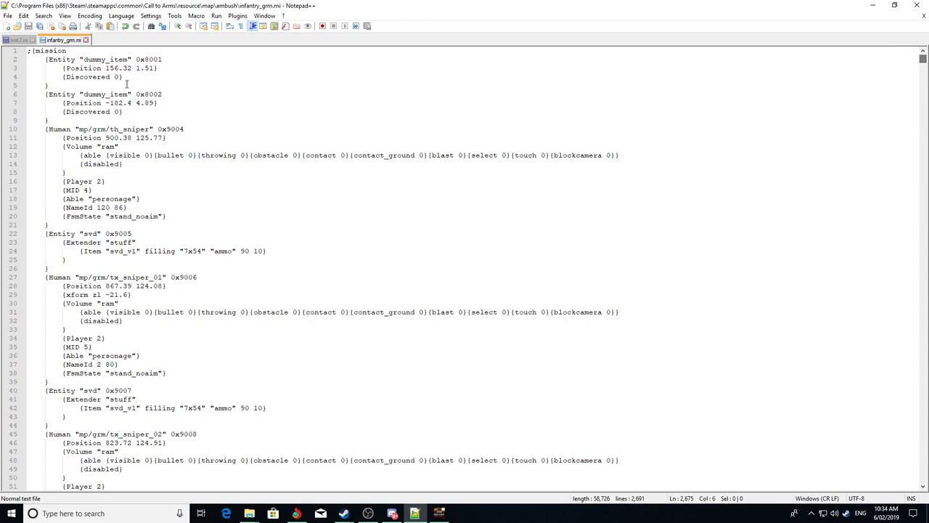
pyautogui.click(16, 40)
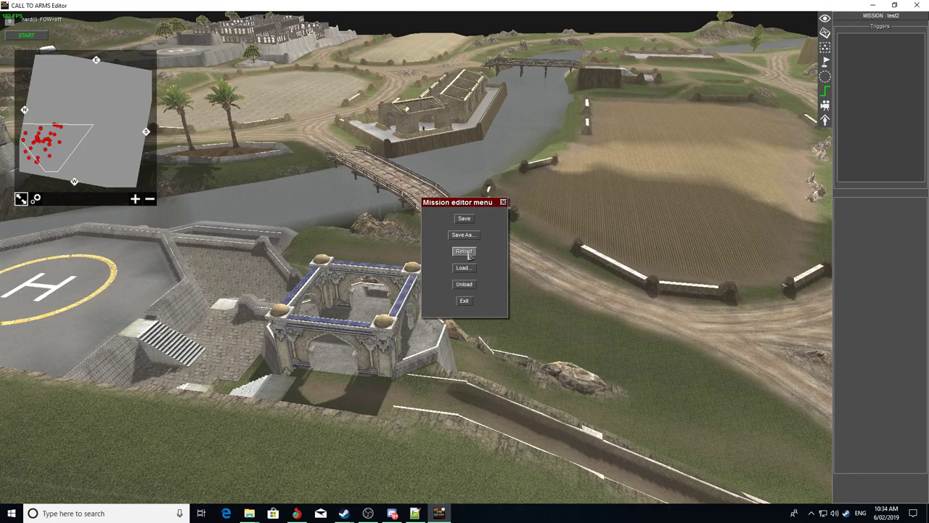
# Reload test2 so the included reinforcements triggers appear in its trigger list.
pyautogui.click(464, 251)
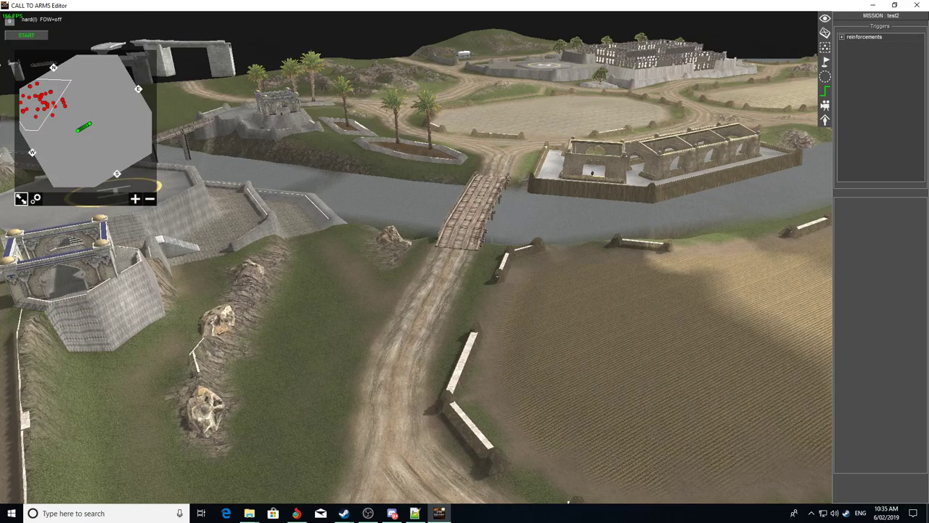
# Reveal the infantry trigger under reinforcements and show the road spawn point's entity properties.
pyautogui.click(842, 37)
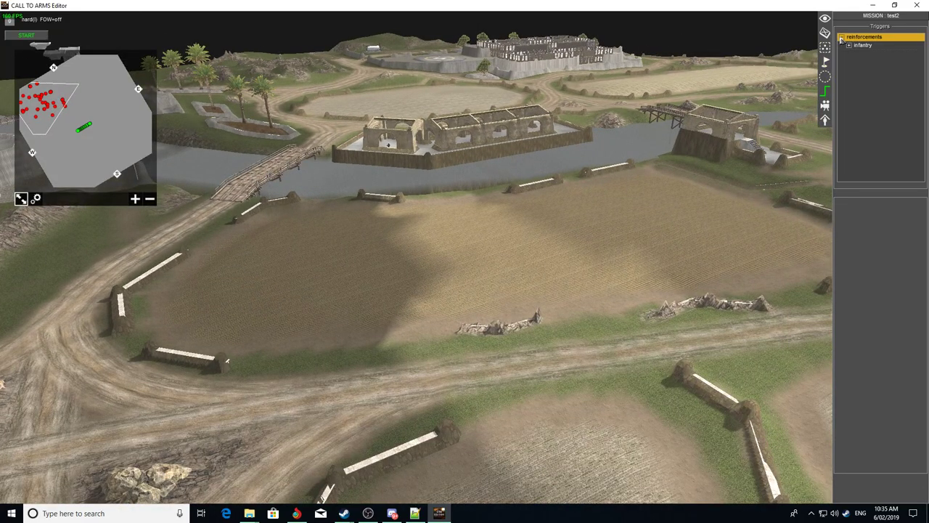
pyautogui.click(848, 45)
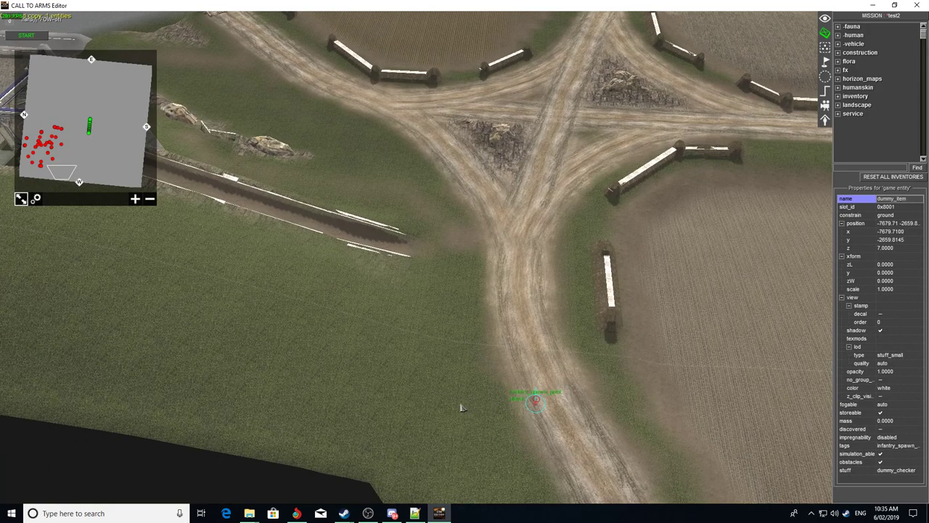
# Paste copies of the infantry spawn point and give them the player tag.
pyautogui.press('ctrl+v')
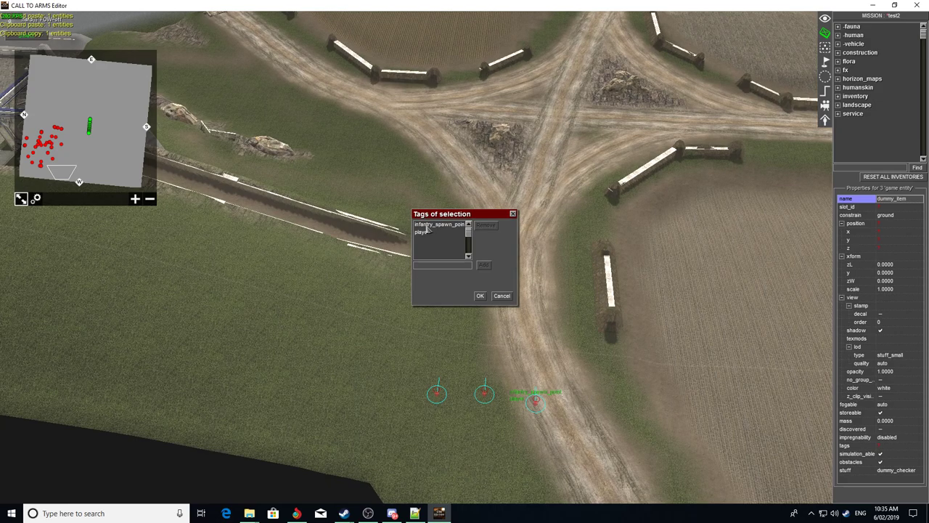
pyautogui.click(423, 233)
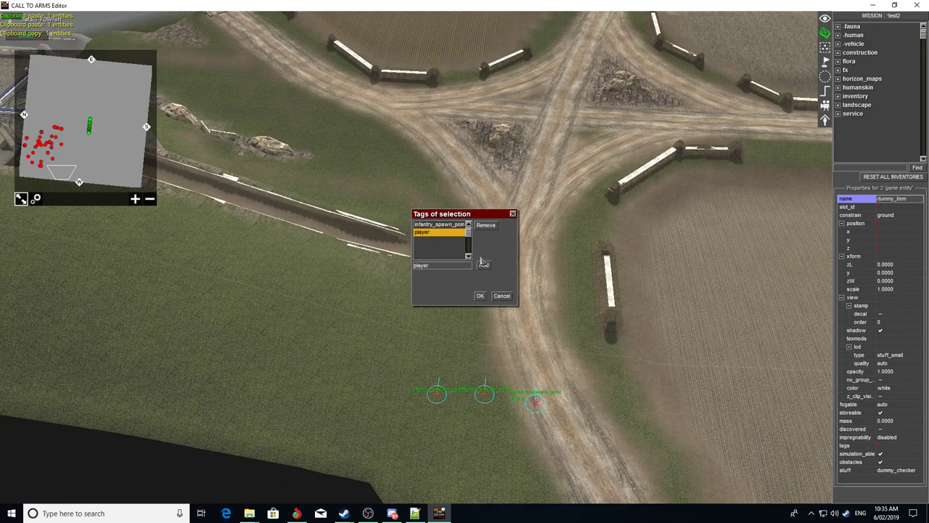
pyautogui.click(479, 296)
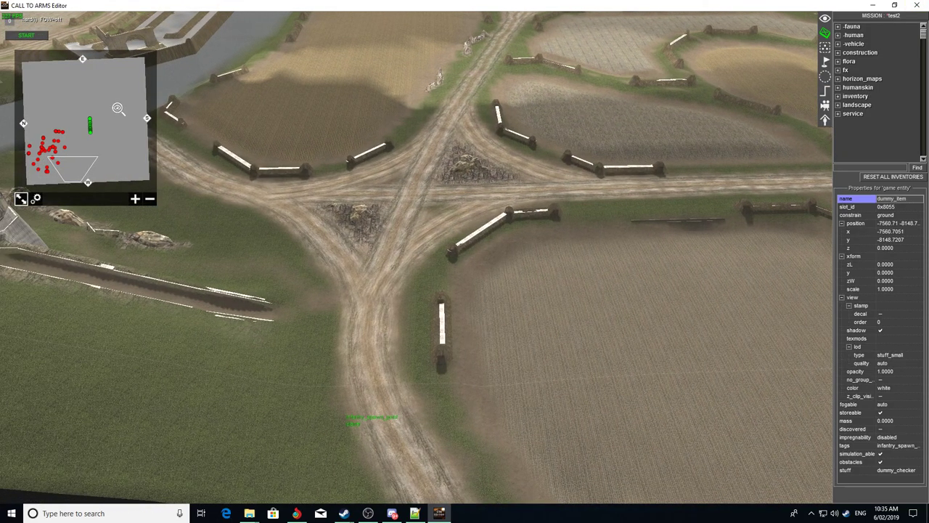
pyautogui.moveTo(229, 108)
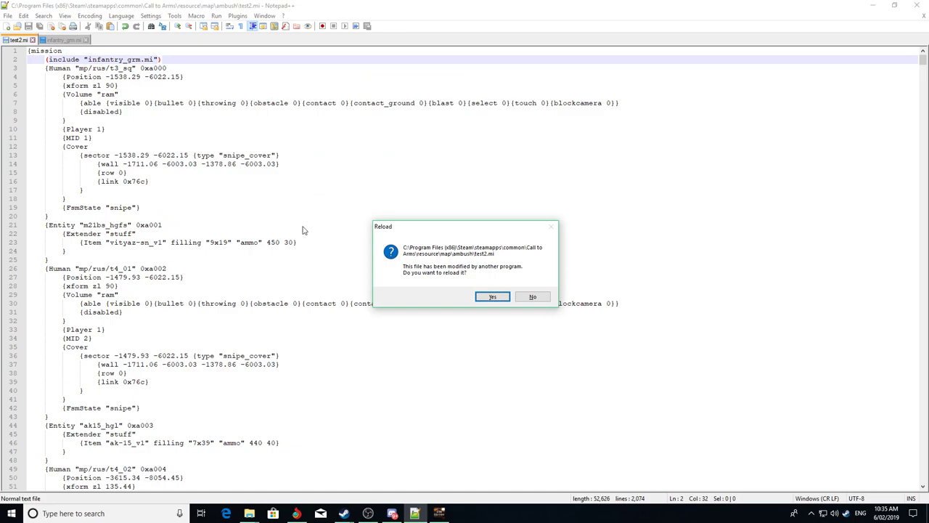
pyautogui.moveTo(494, 296)
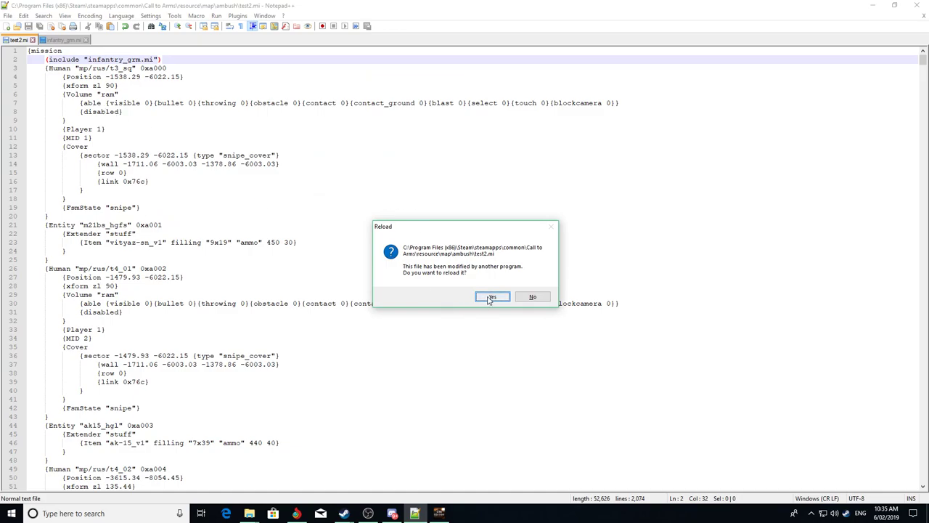
# Accept the reload of externally modified test2.mi and scan down through its entities.
pyautogui.click(492, 297)
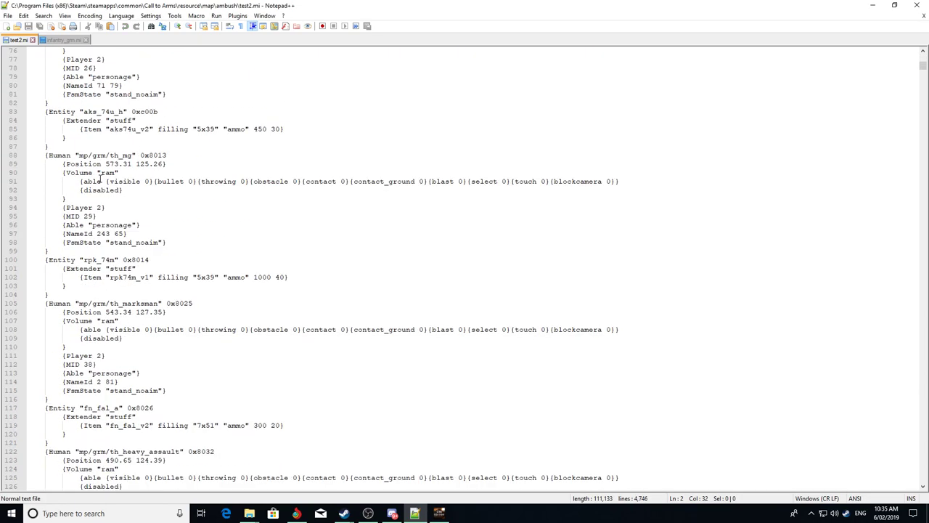
pyautogui.scroll(-3)
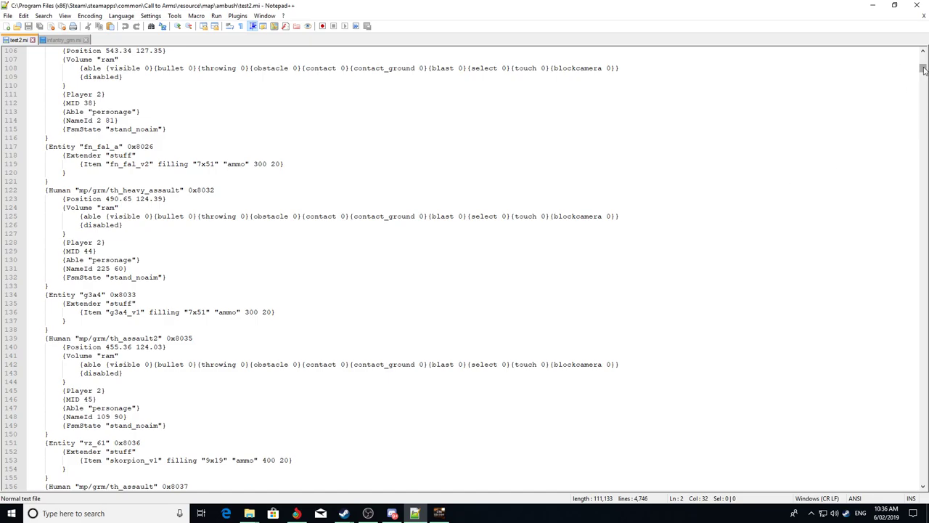
pyautogui.scroll(-3)
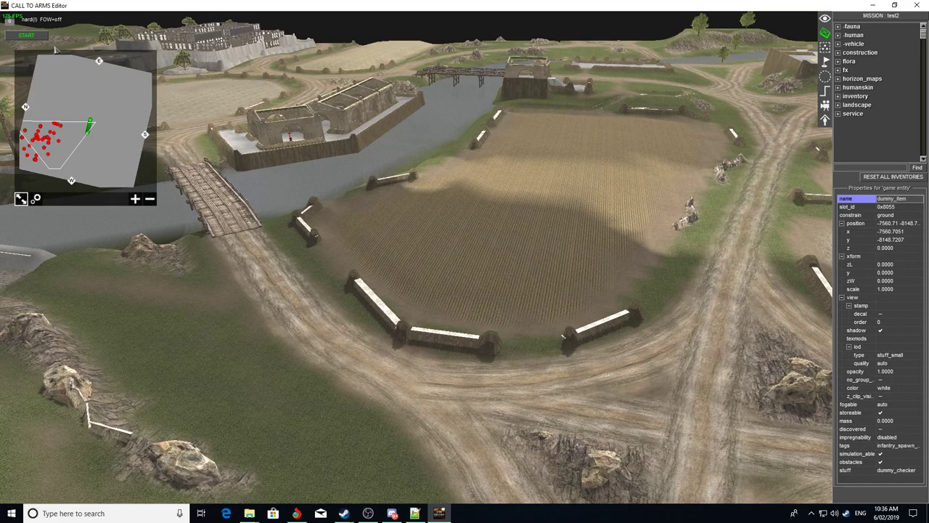
# Run the mission in test mode and select the infantry squad spawned on the road.
pyautogui.click(26, 35)
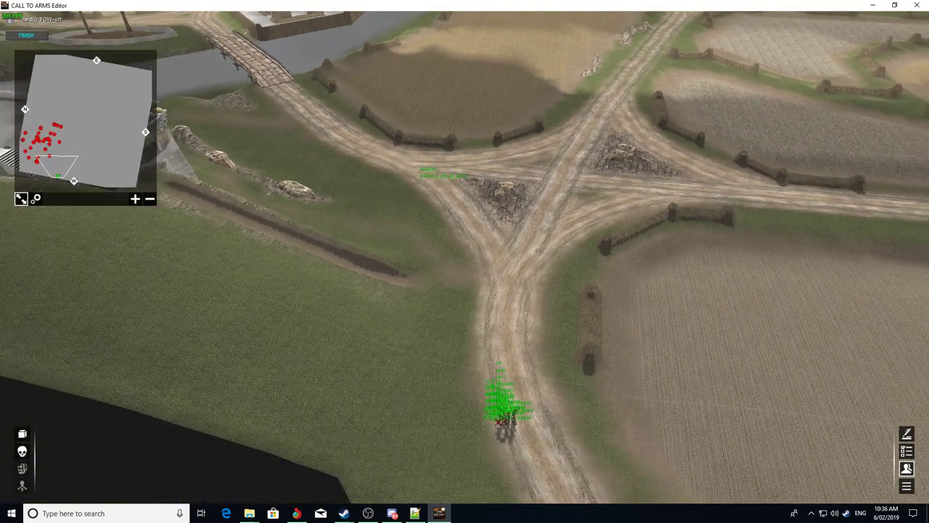
pyautogui.click(508, 407)
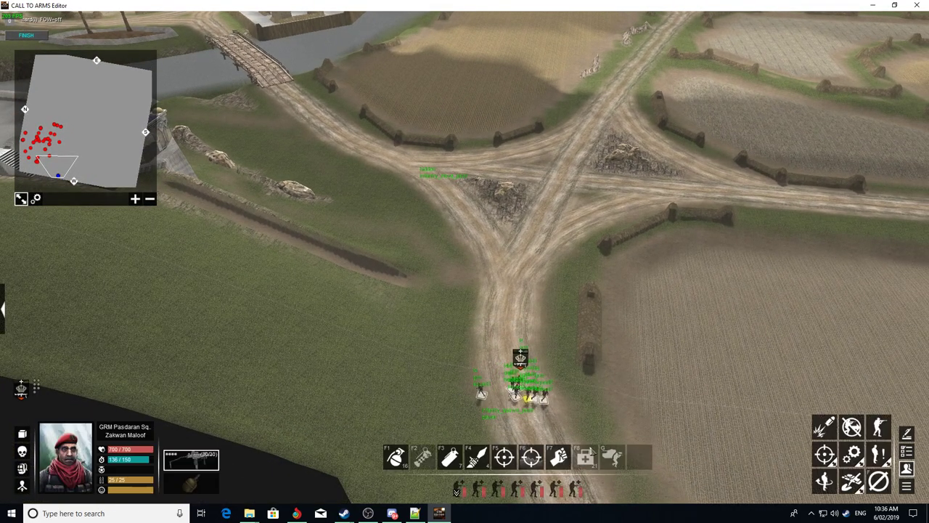